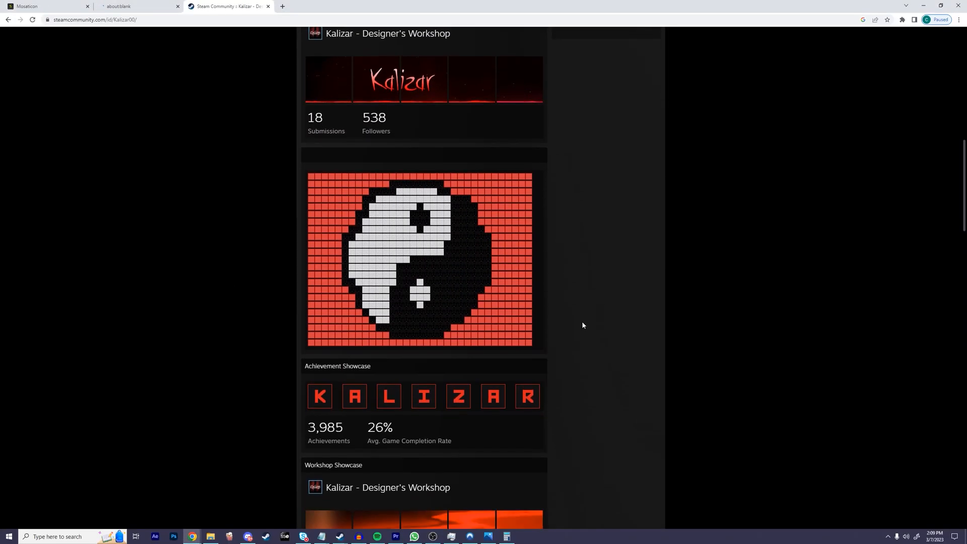
# - Raise the desired Steam level to 10, showing card $1.70 and 4500 gems cost
pyautogui.scroll(-3)
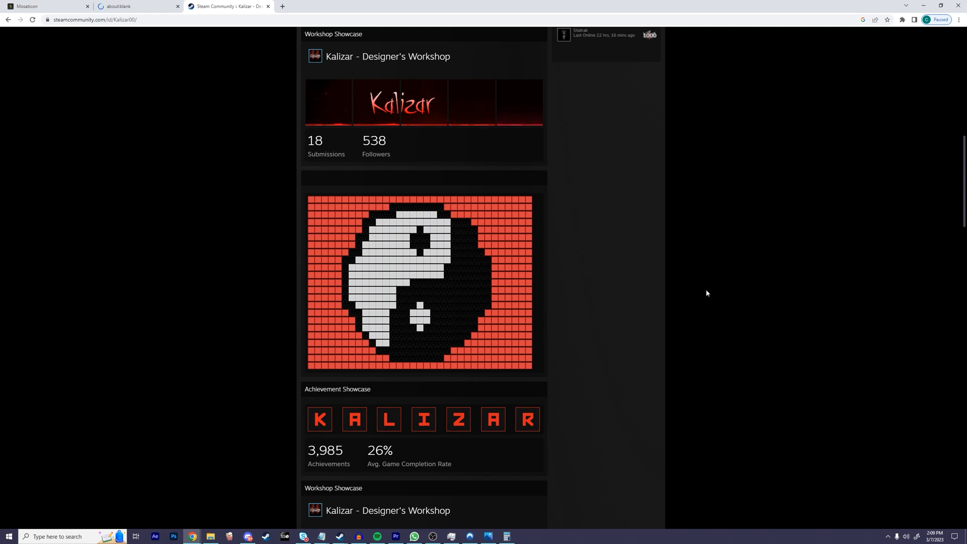
pyautogui.scroll(-3)
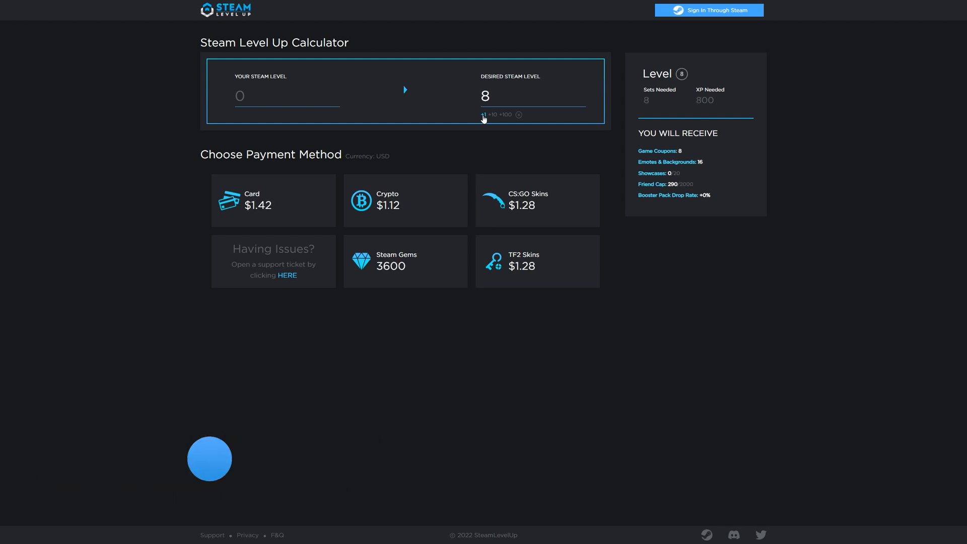
pyautogui.click(485, 115)
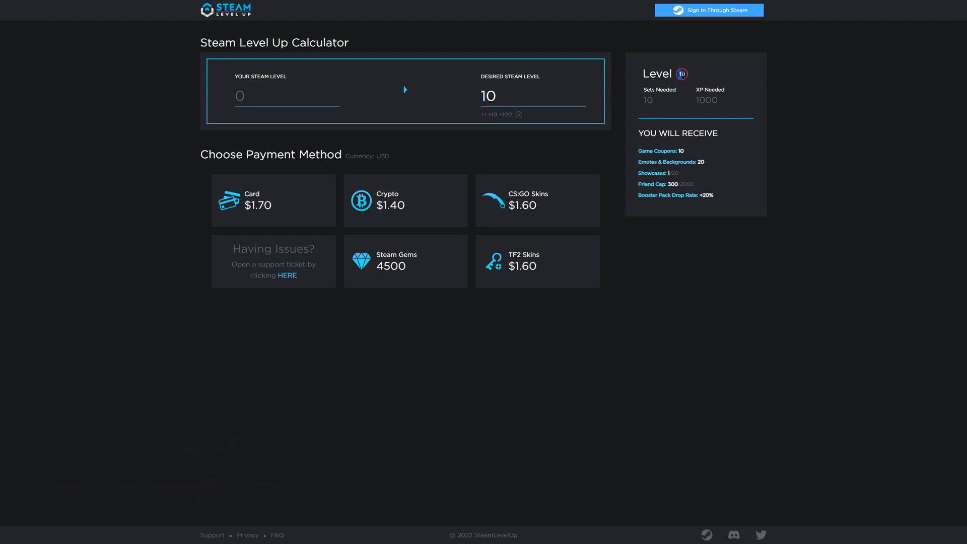
pyautogui.moveTo(531, 214)
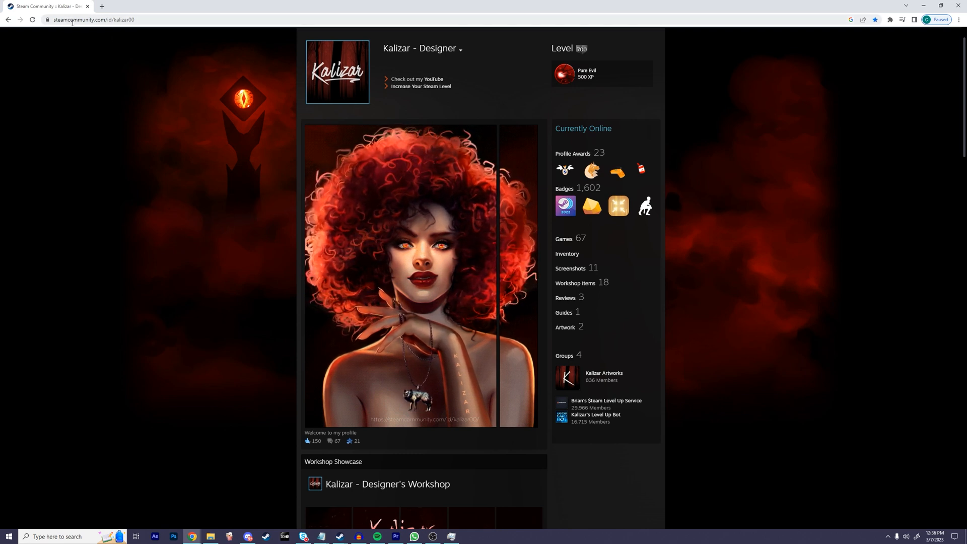
# - Copy the Steam profile page's web address from the address bar
pyautogui.click(93, 19)
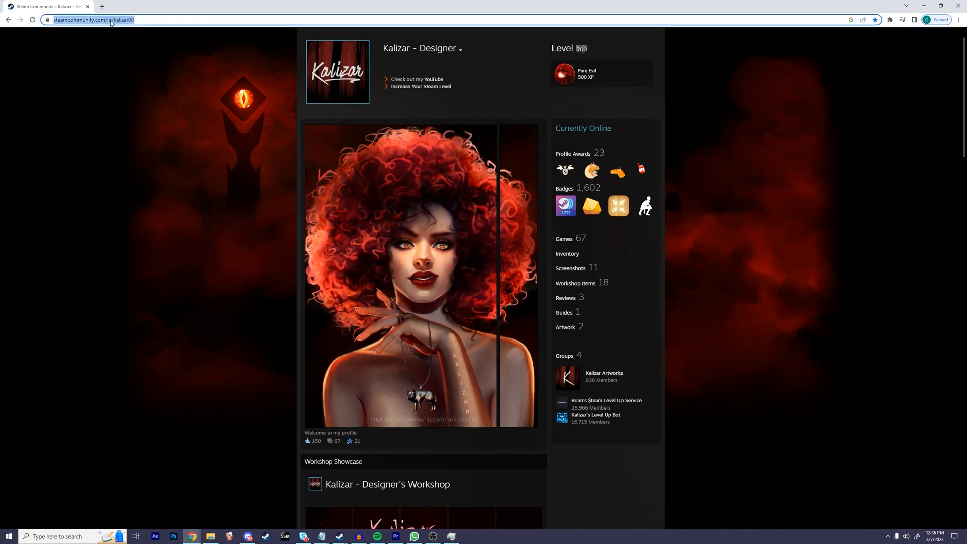
pyautogui.rightClick(111, 19)
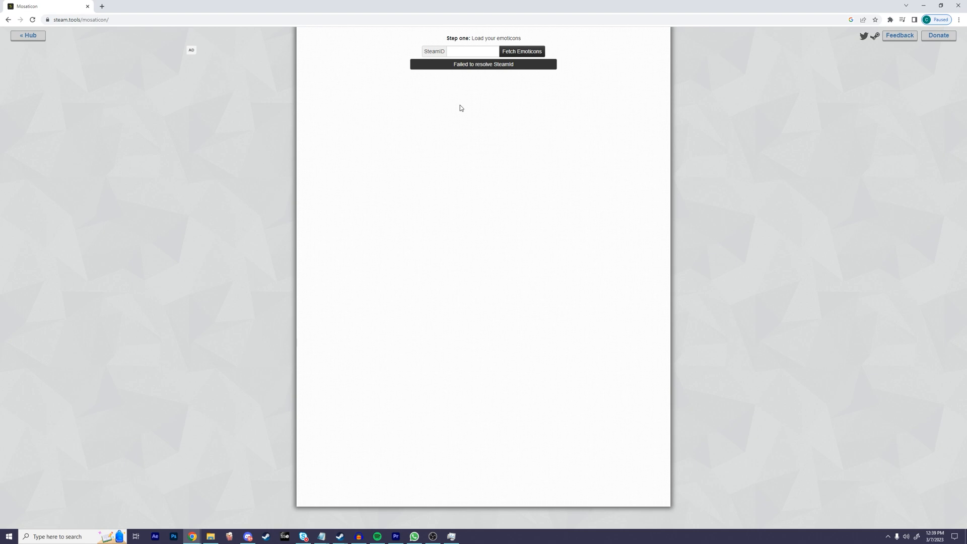
pyautogui.click(471, 52)
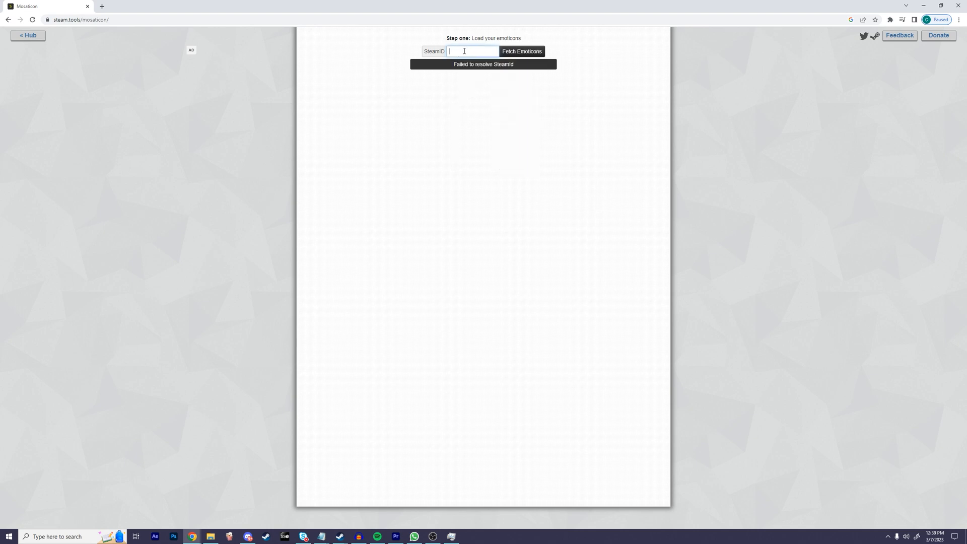
pyautogui.write('nity.com/id/kalizar00')
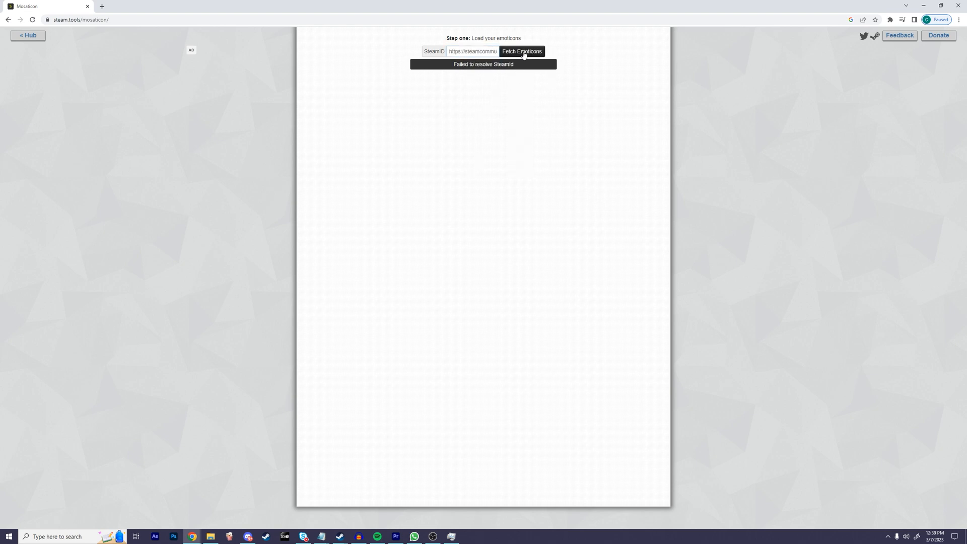
pyautogui.click(522, 52)
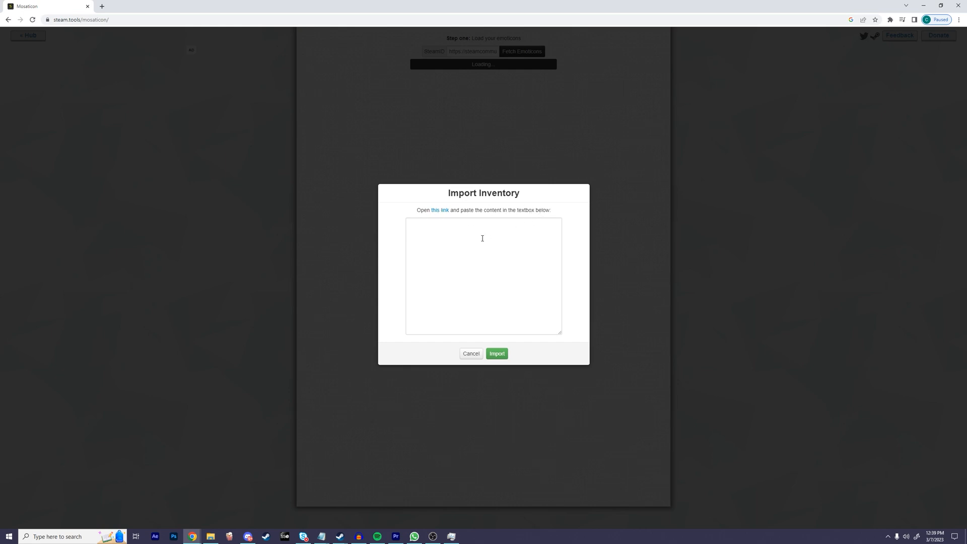
pyautogui.moveTo(440, 210)
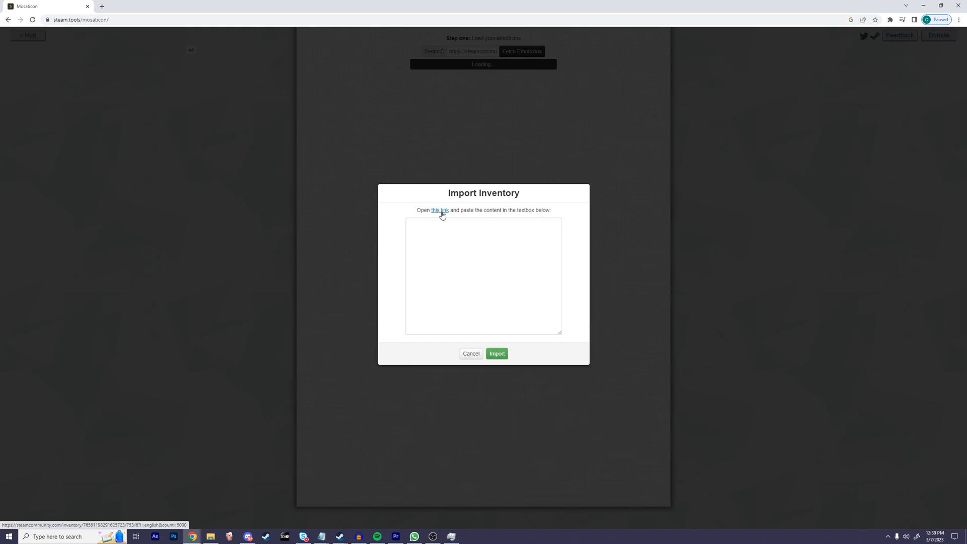
pyautogui.click(439, 211)
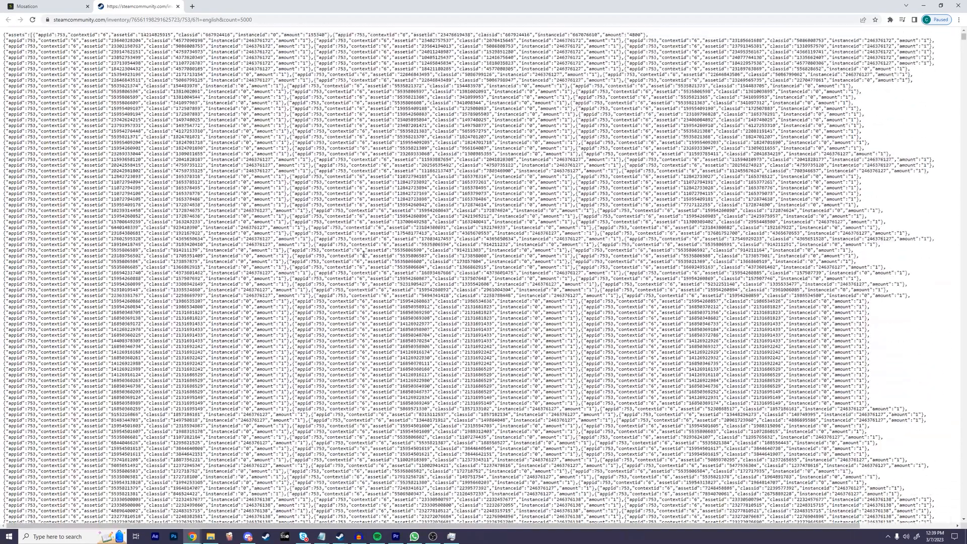
# - Select and copy all of the raw inventory JSON from the Steam data page
pyautogui.press('ctrl+a')
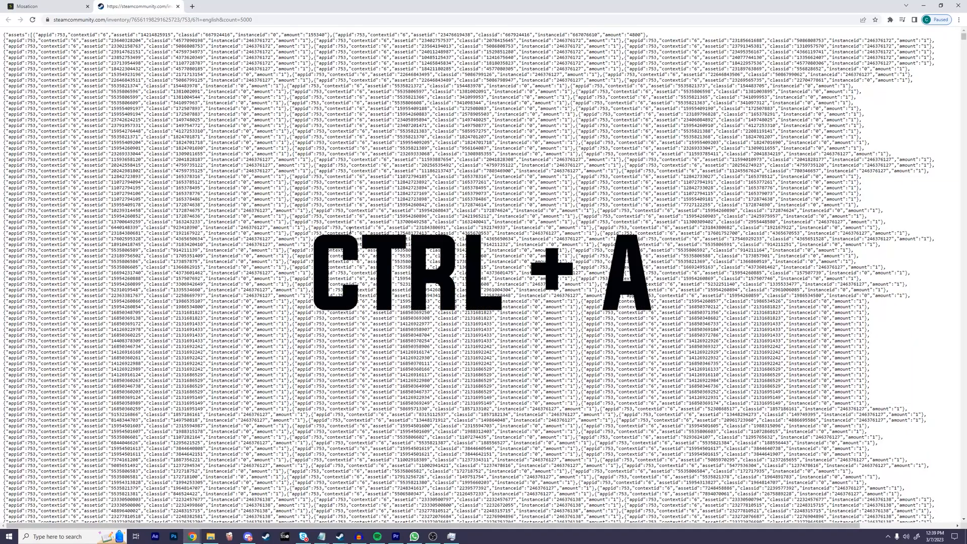
pyautogui.press('ctrl+a')
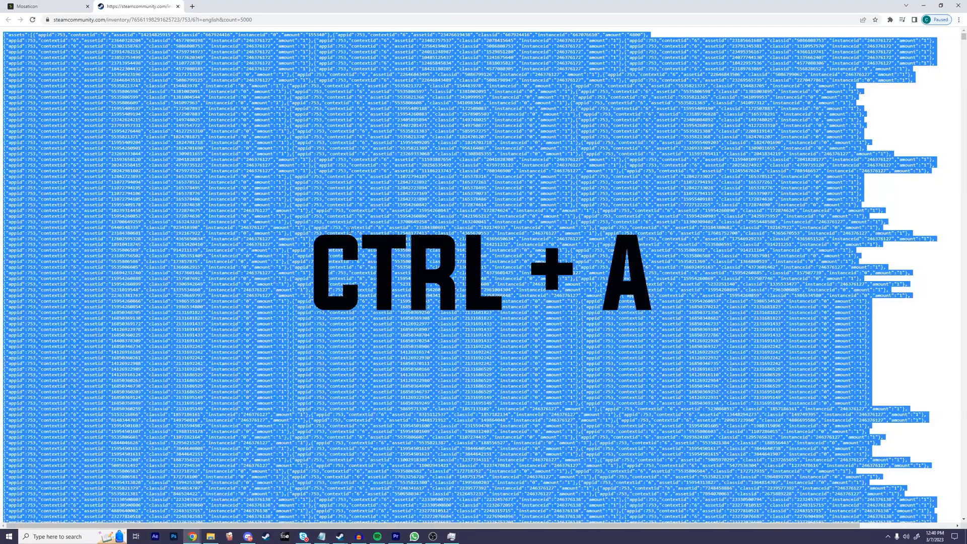
pyautogui.press('ctrl+c')
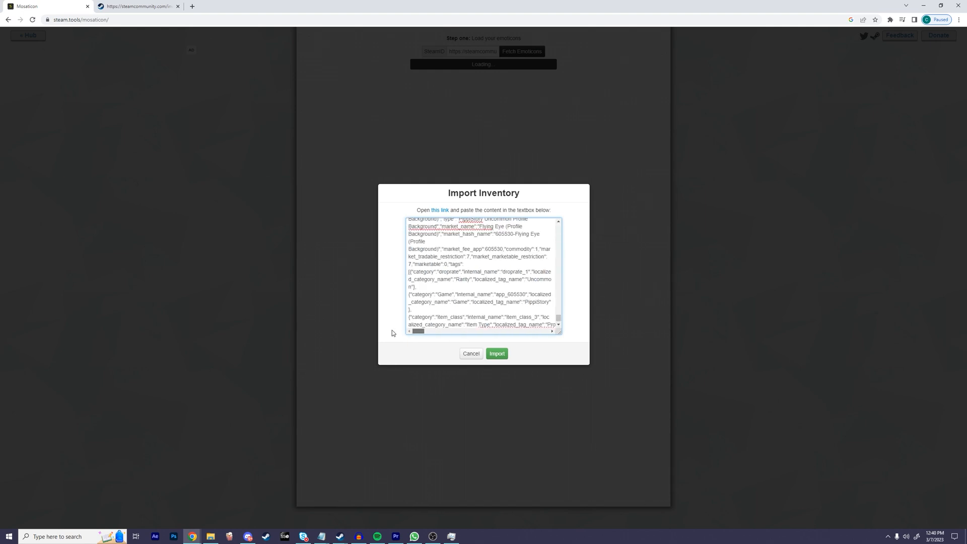
# - Import the pasted inventory, fetch the second data page for 5000+ items, and import again
pyautogui.click(496, 353)
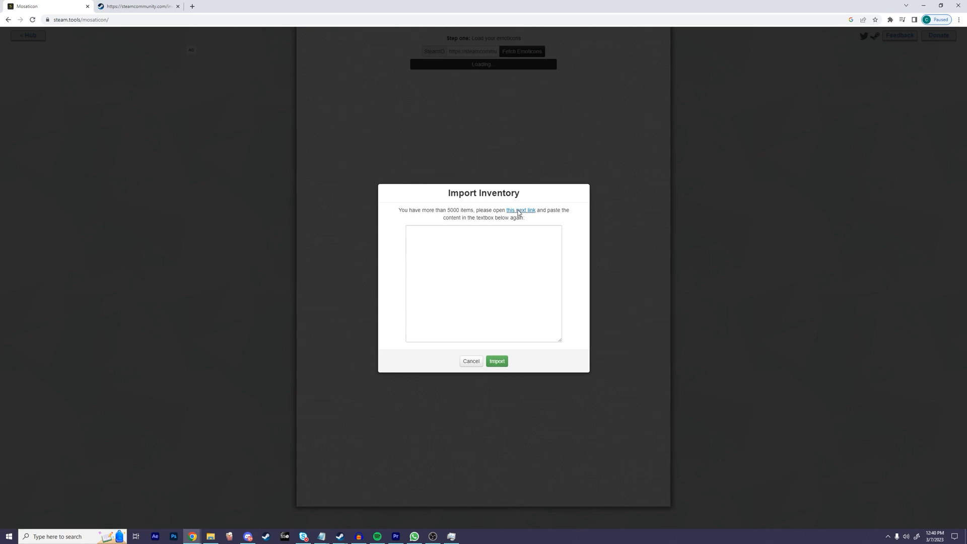
pyautogui.click(521, 211)
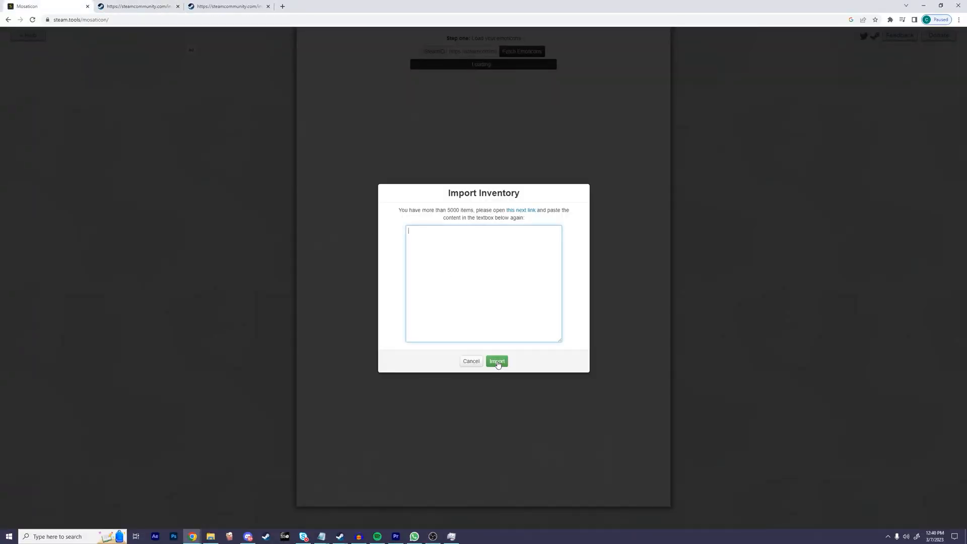
pyautogui.click(497, 360)
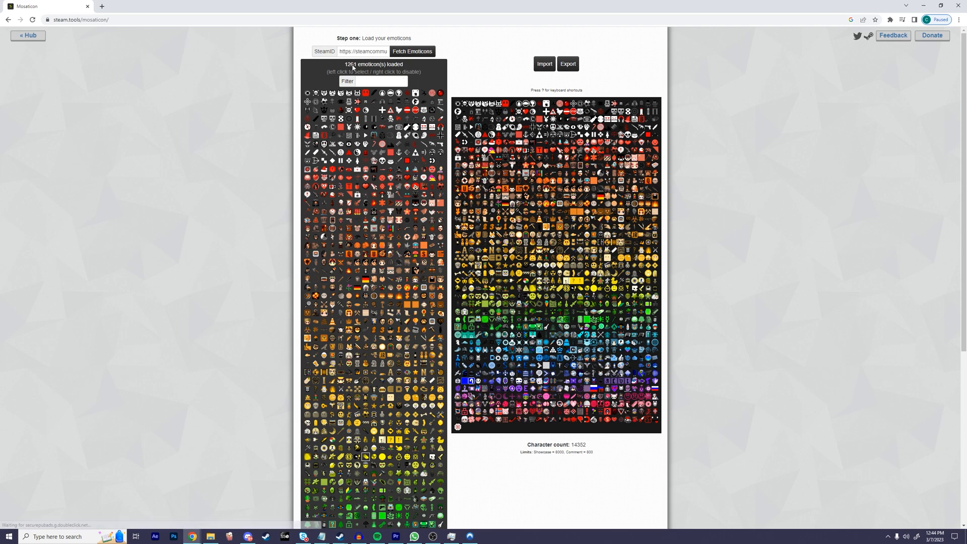
# - Scroll down to the mosaic canvas with the 1261 loaded emoticons
pyautogui.scroll(-3)
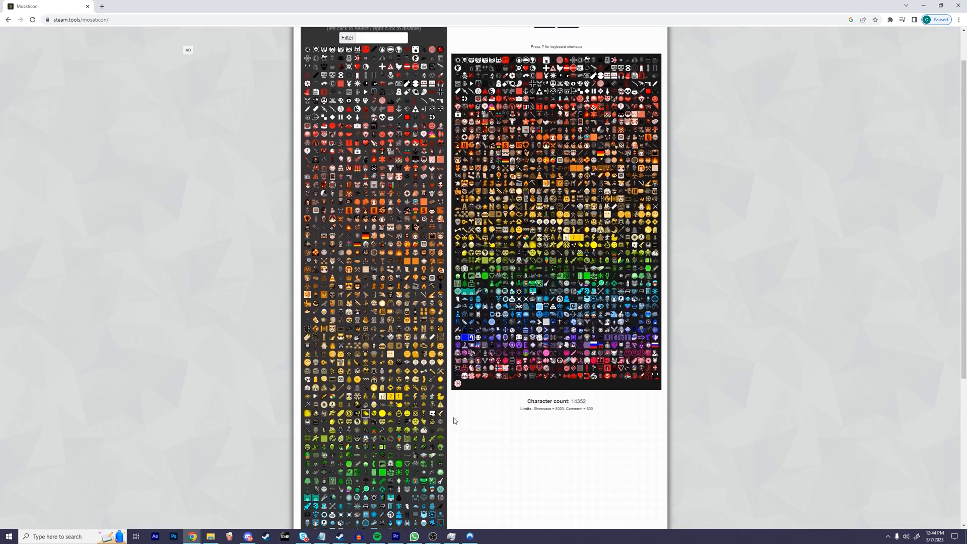
pyautogui.scroll(-3)
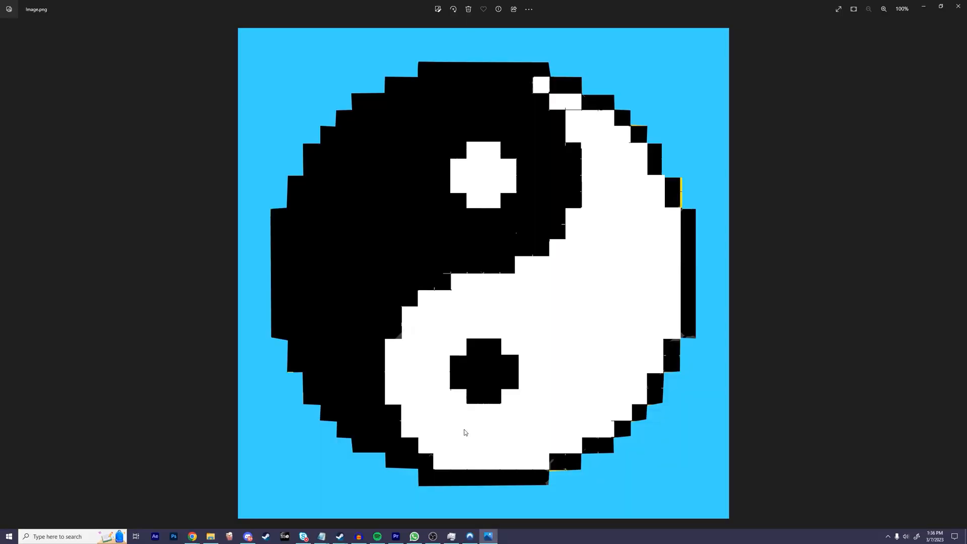
pyautogui.moveTo(457, 441)
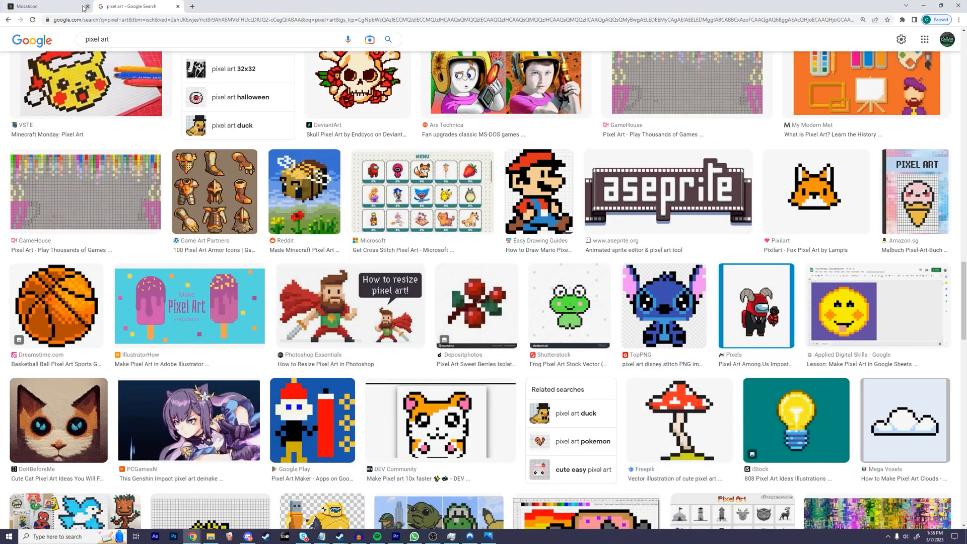
# - Load Image.png, the yin-yang picture, as a 7875-character emoticon mosaic
pyautogui.click(47, 6)
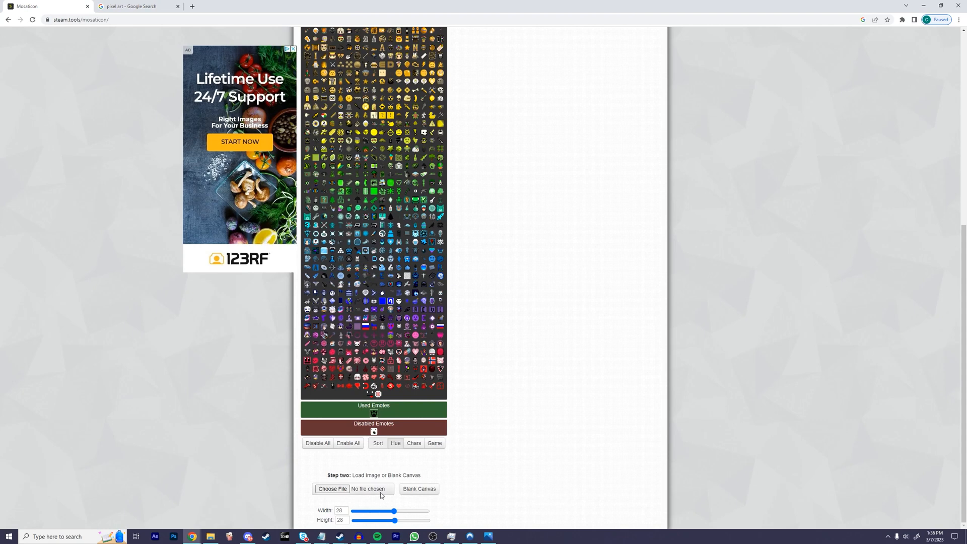
pyautogui.click(332, 488)
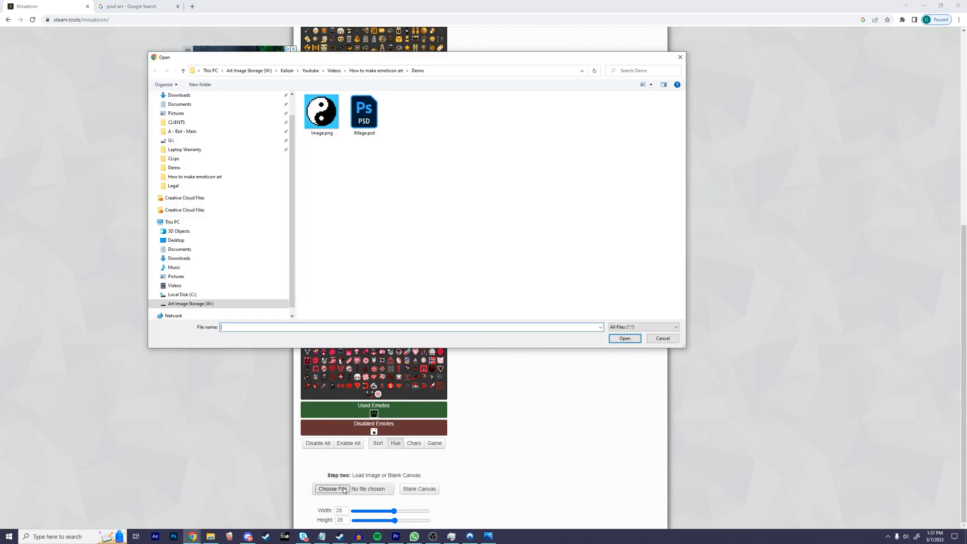
pyautogui.click(322, 114)
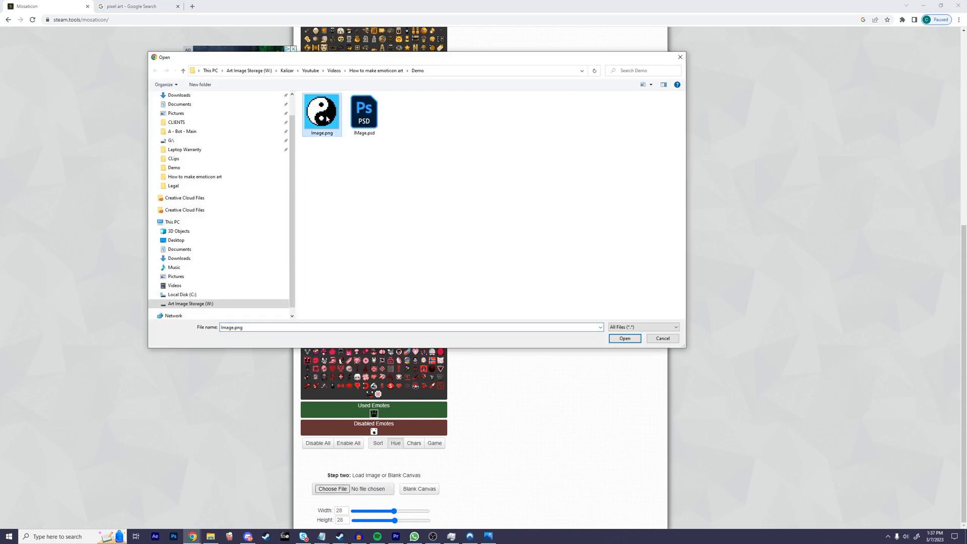
pyautogui.click(624, 338)
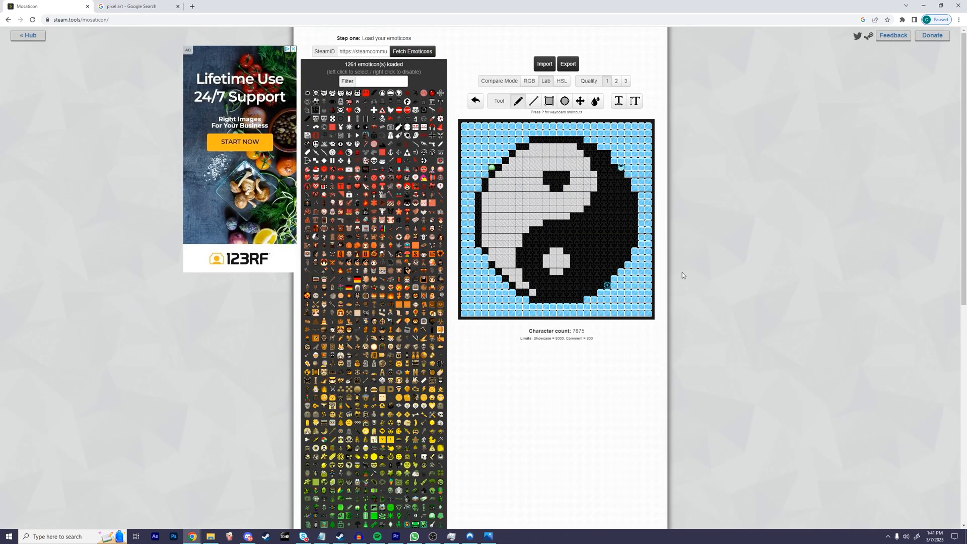
pyautogui.moveTo(729, 177)
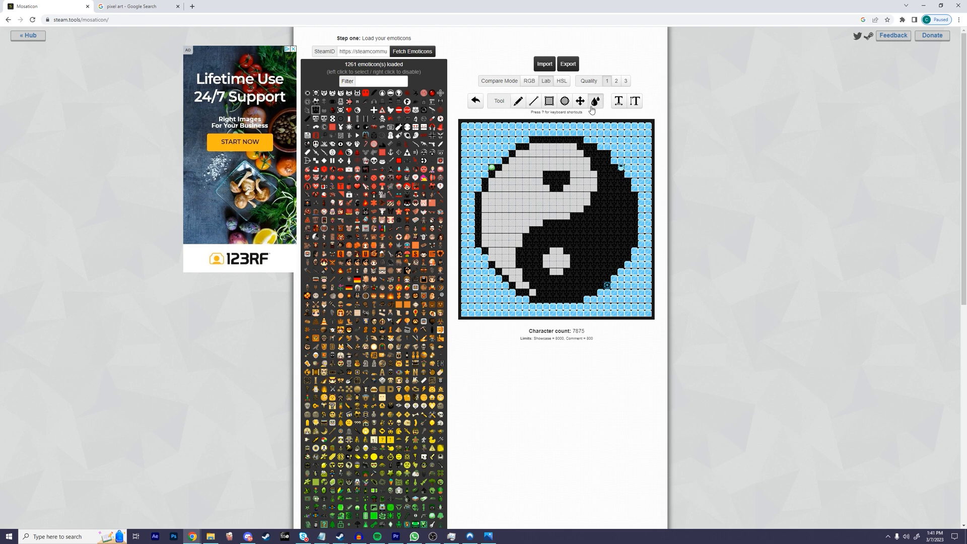
# - Bucket-fill the blue background with a red emoticon and export the 7547-character code
pyautogui.click(478, 149)
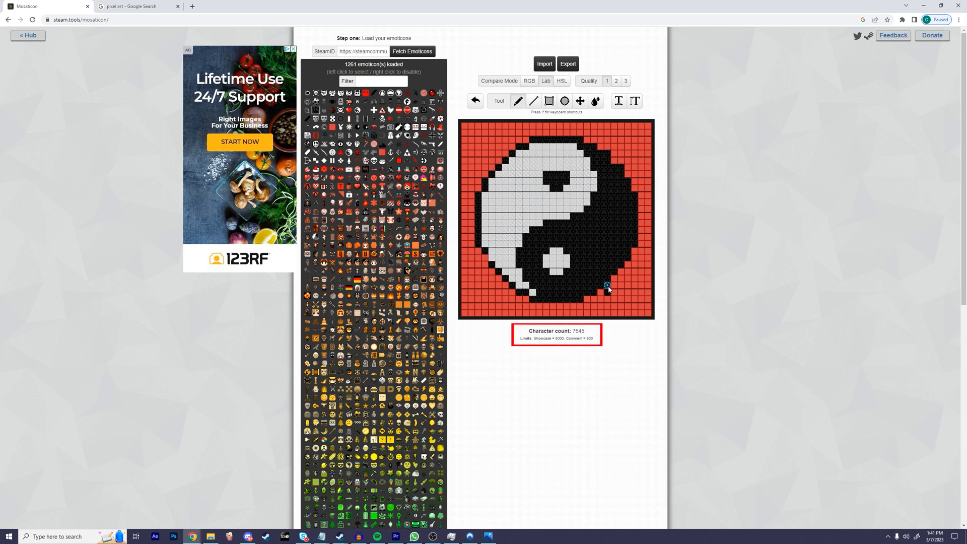
pyautogui.click(608, 285)
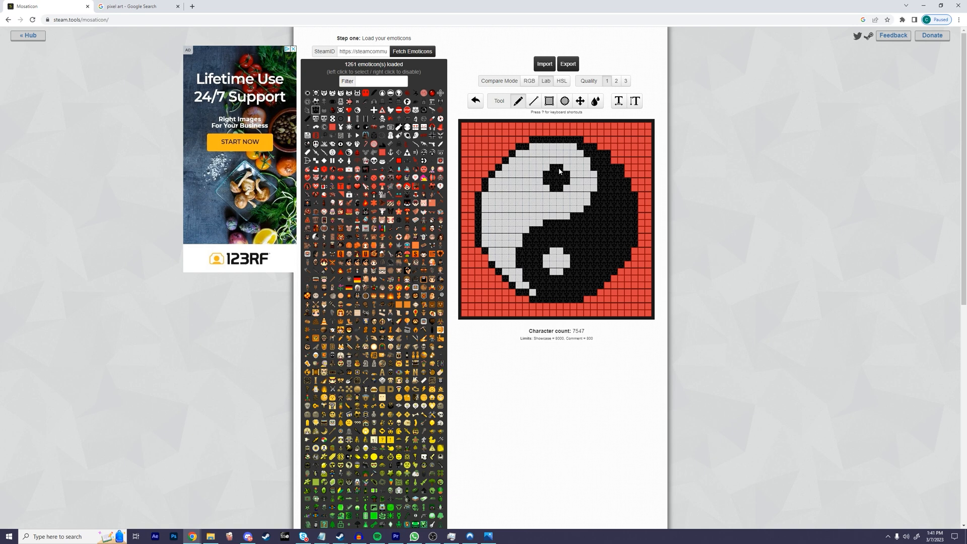
pyautogui.click(567, 64)
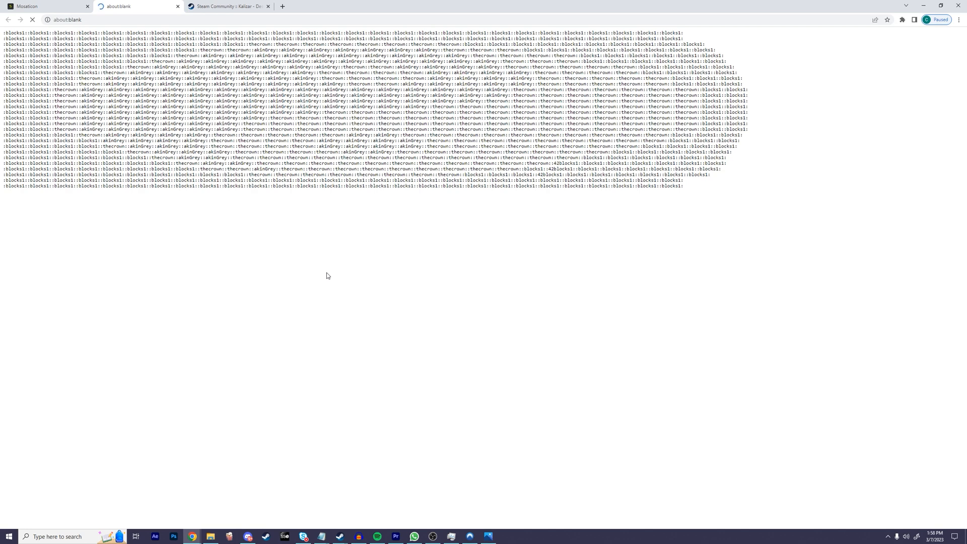
# - Copy all of the exported emoticon code and return to the Steam Community profile tab
pyautogui.press('ctrl+a')
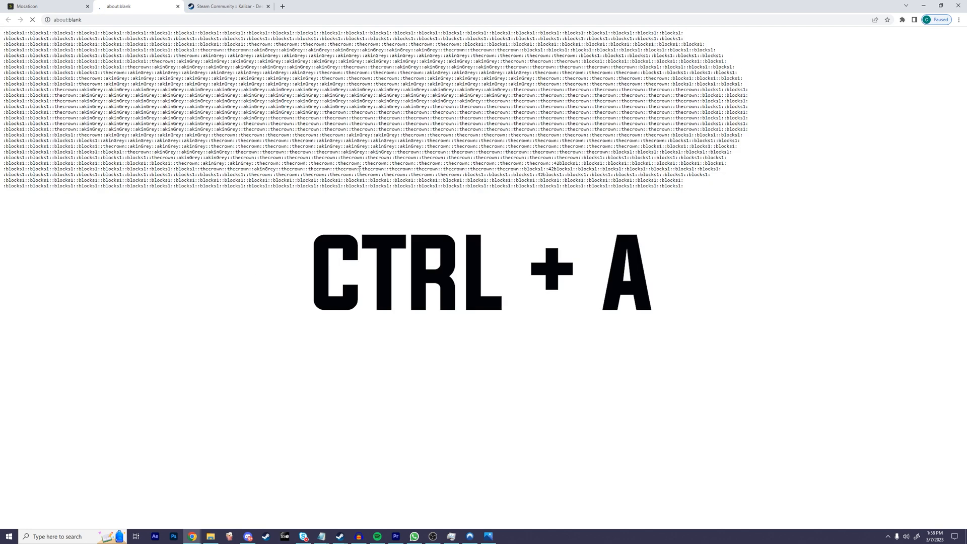
pyautogui.press('ctrl+a')
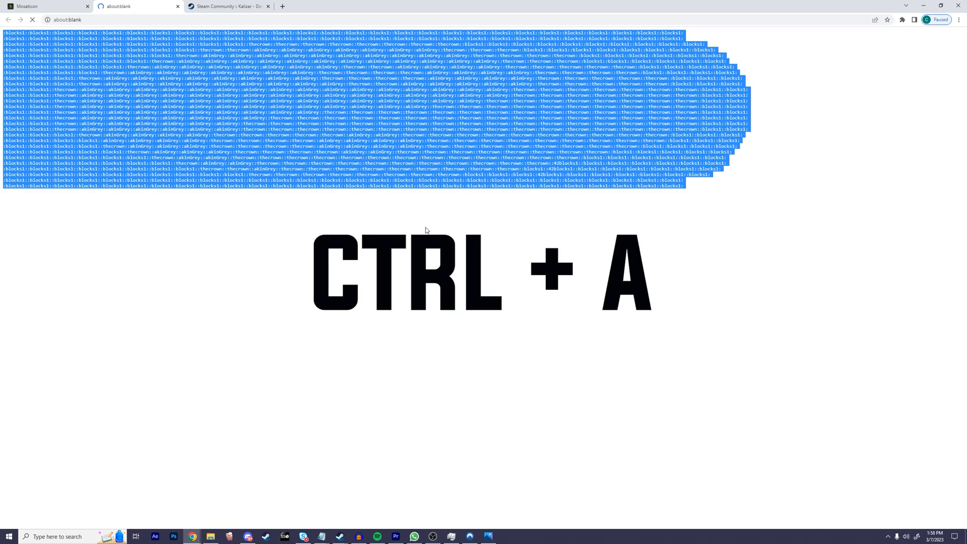
pyautogui.press('ctrl+c')
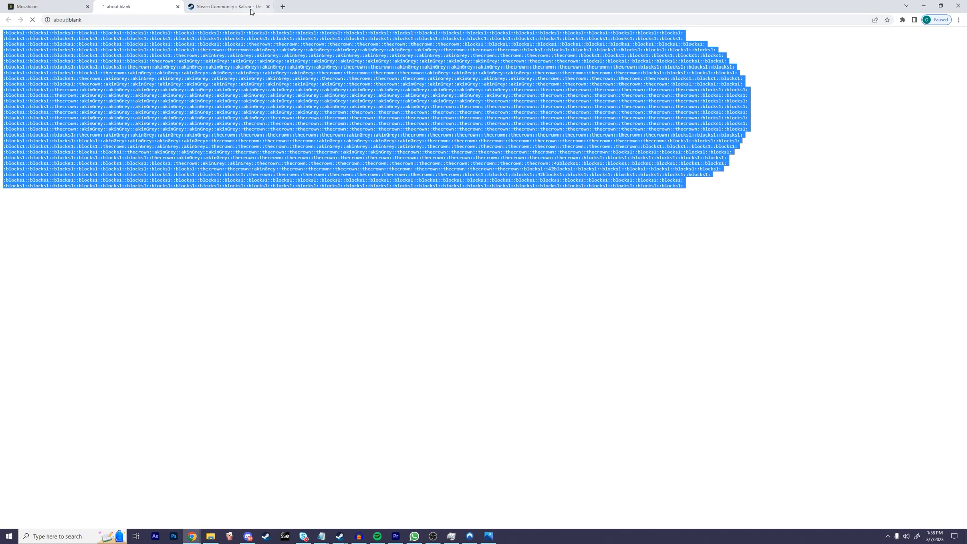
pyautogui.click(228, 6)
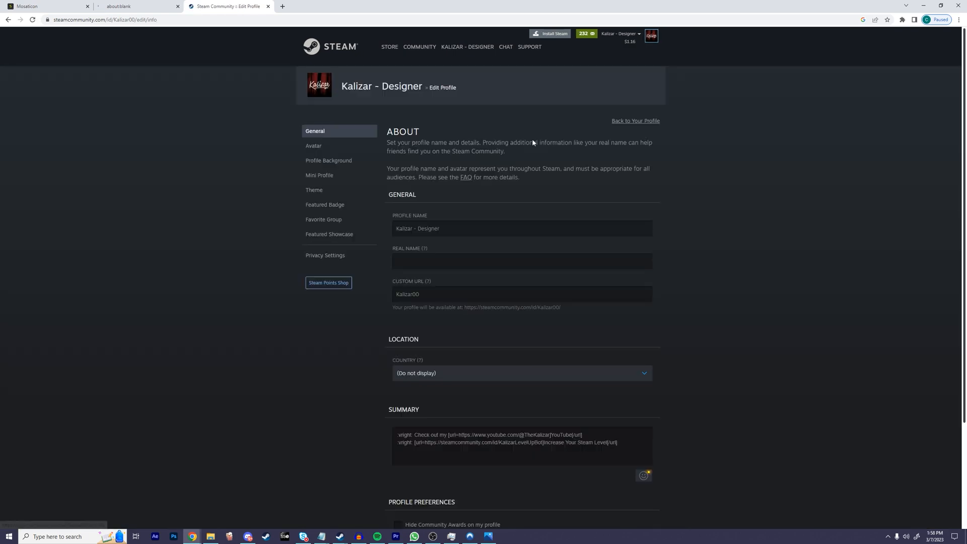
# - Set a Featured Showcase to Custom Info Box holding the mosaic code and save the profile
pyautogui.click(328, 234)
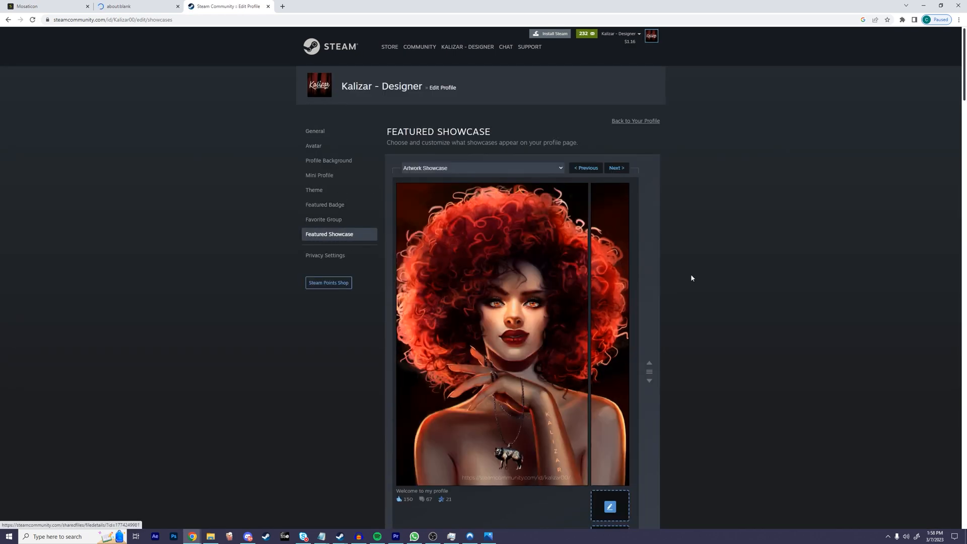
pyautogui.scroll(-3)
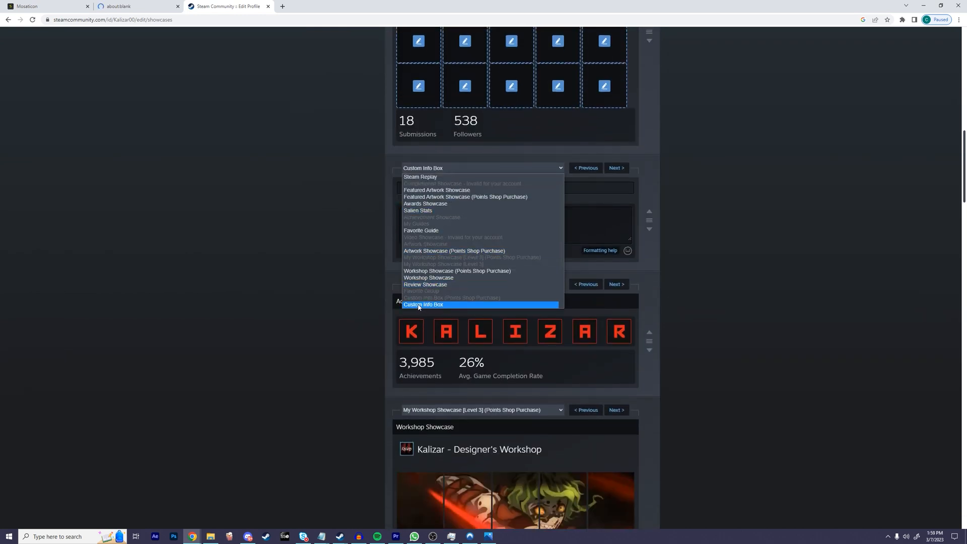
pyautogui.click(424, 304)
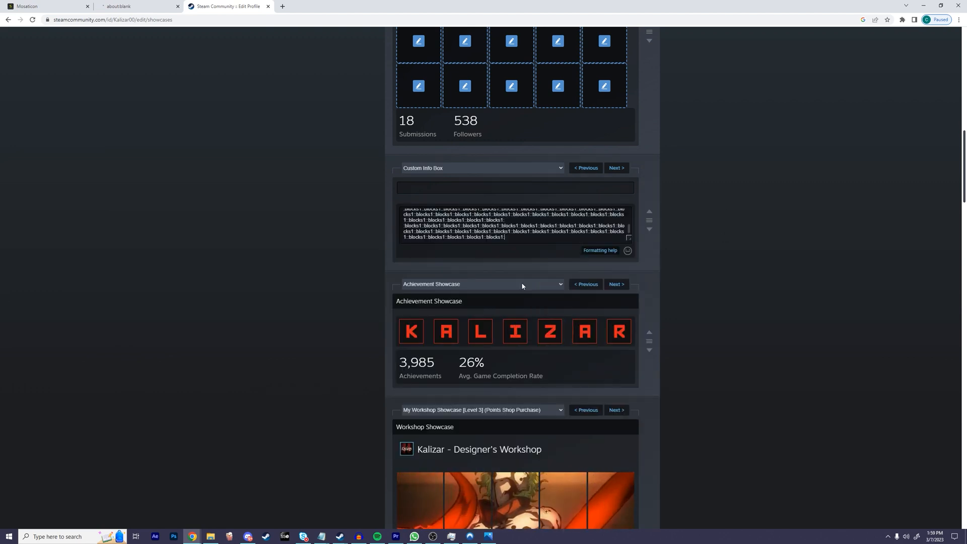
pyautogui.scroll(-3)
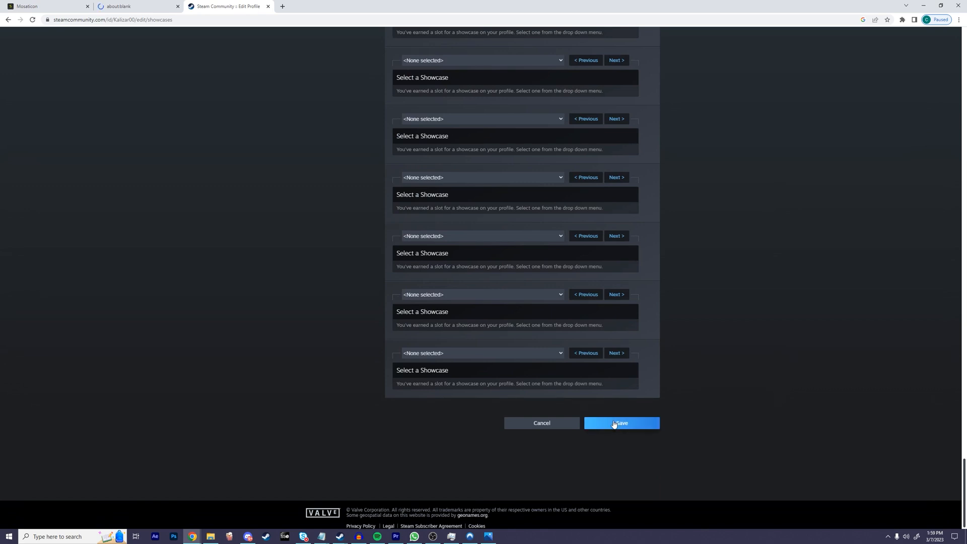
pyautogui.click(621, 423)
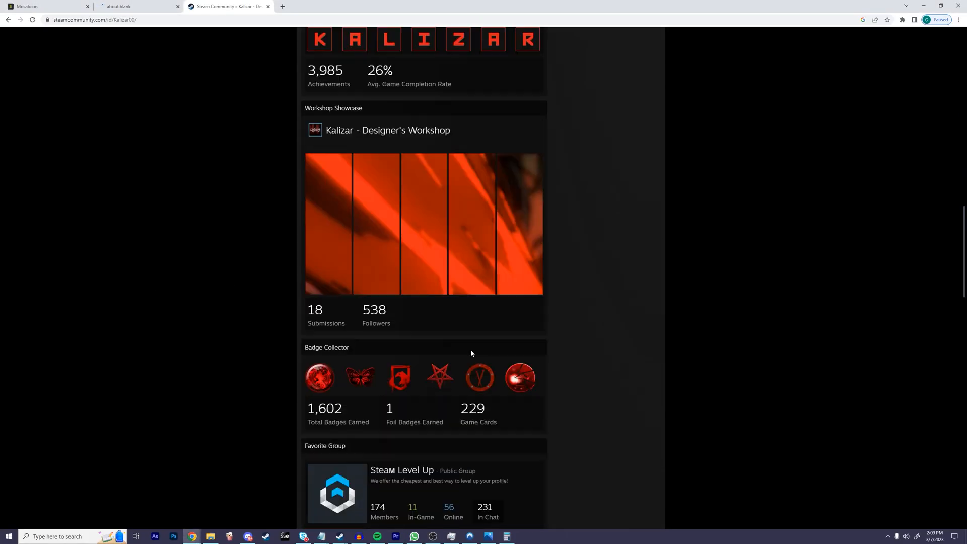
pyautogui.scroll(3)
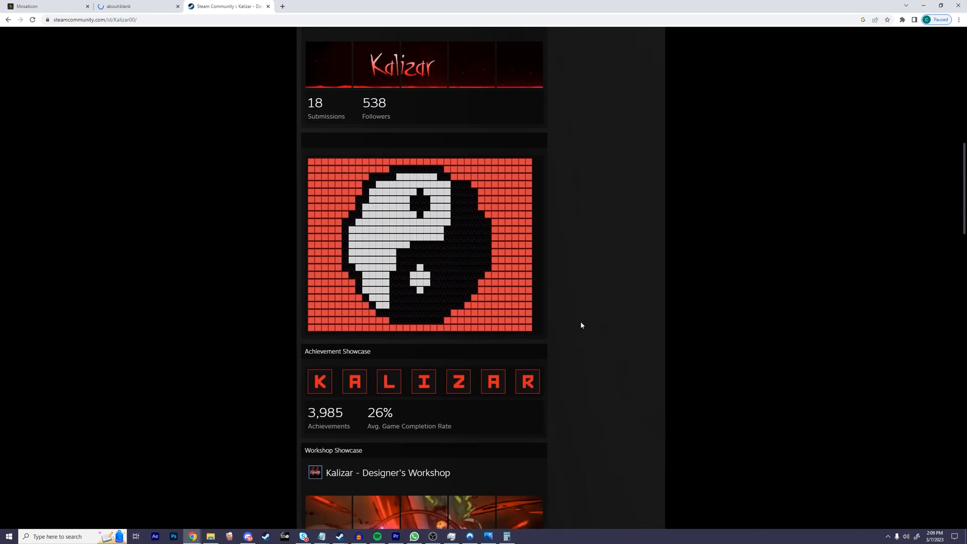
pyautogui.scroll(-3)
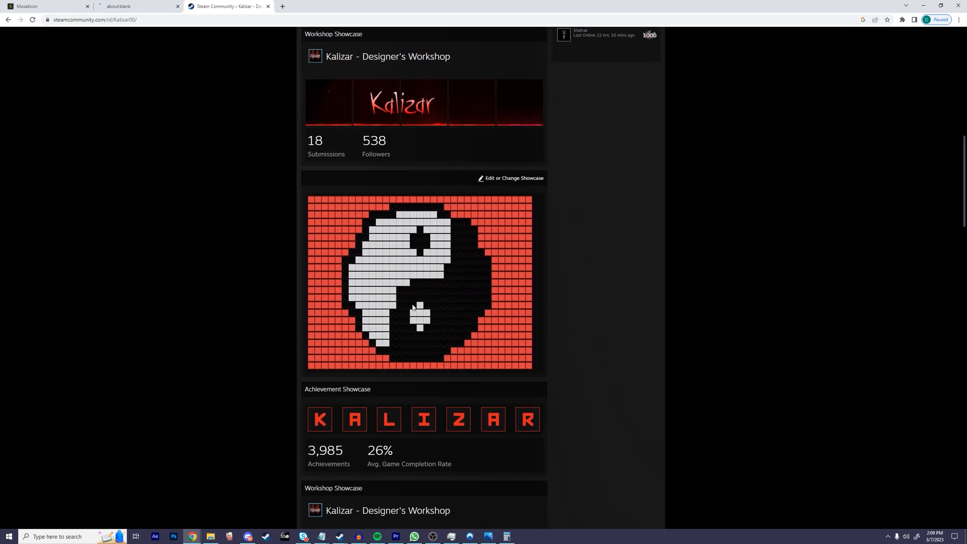
pyautogui.scroll(-3)
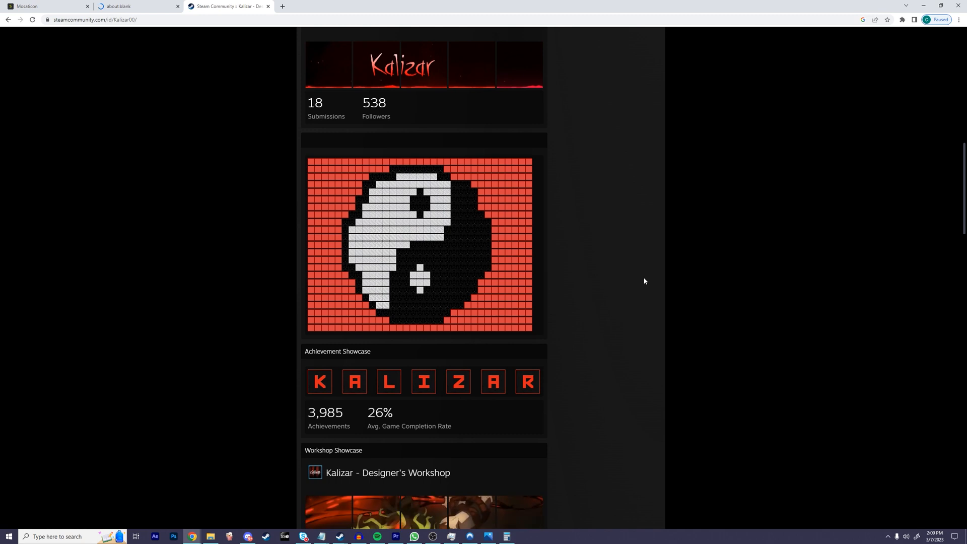